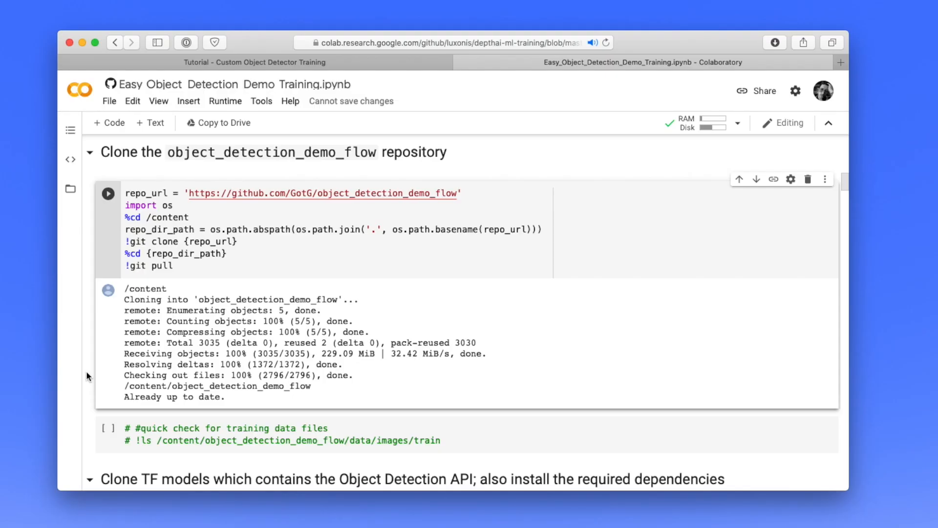
# Bring the 'Clone TF models' cell into view and select it.
pyautogui.scroll(-3)
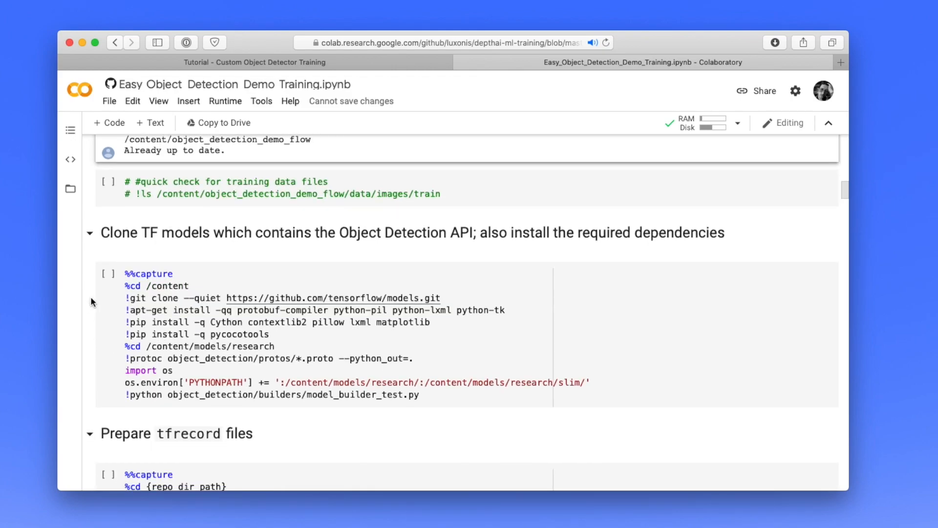
pyautogui.click(108, 274)
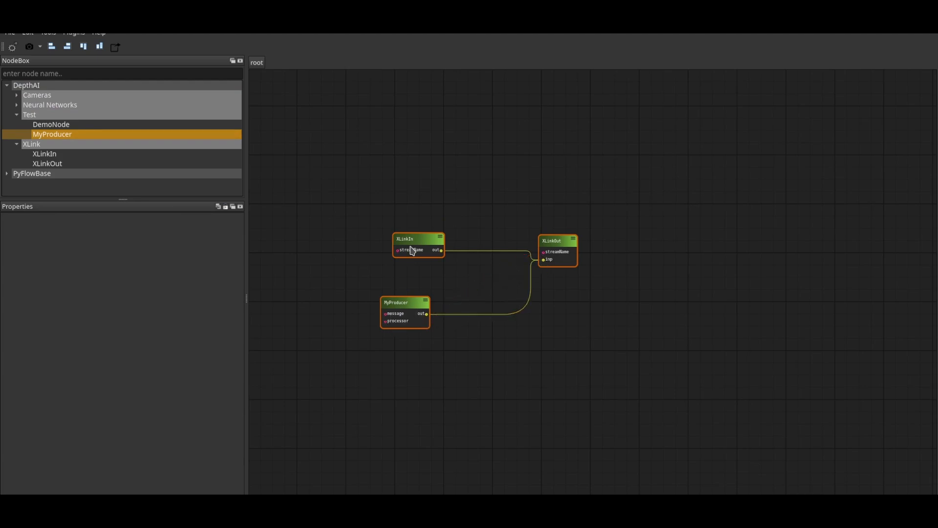
# Select the XLinkIn node to show its properties with the empty streamName input.
pyautogui.click(417, 249)
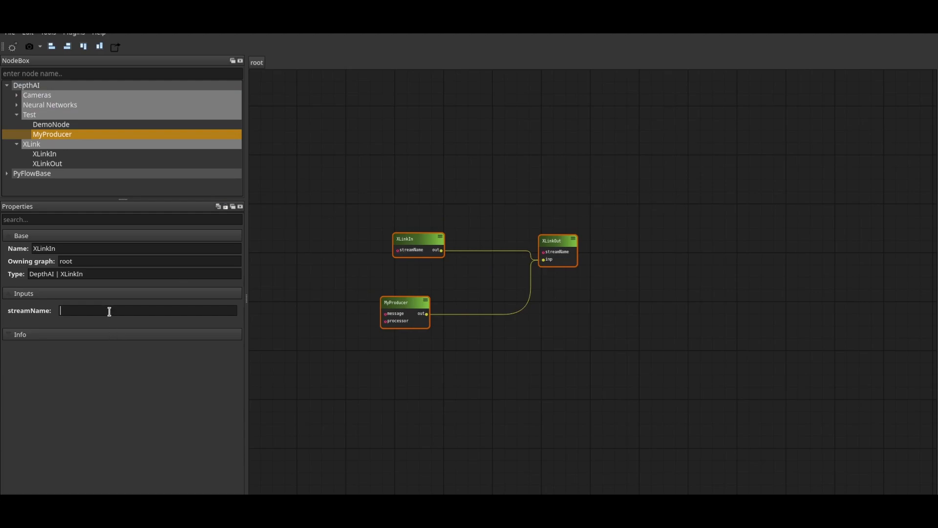